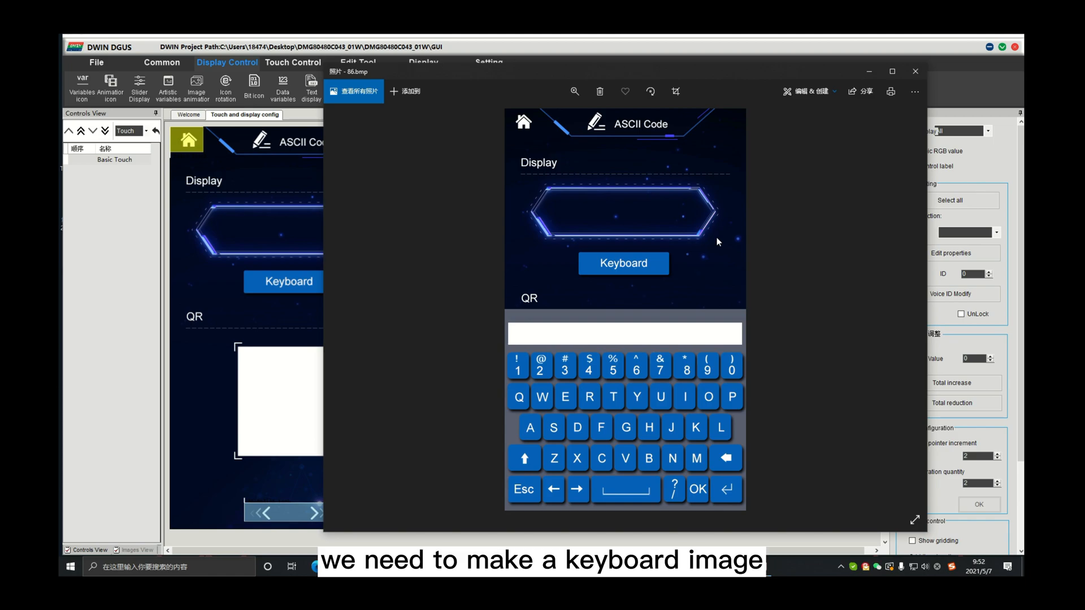
mouse_move(829, 231)
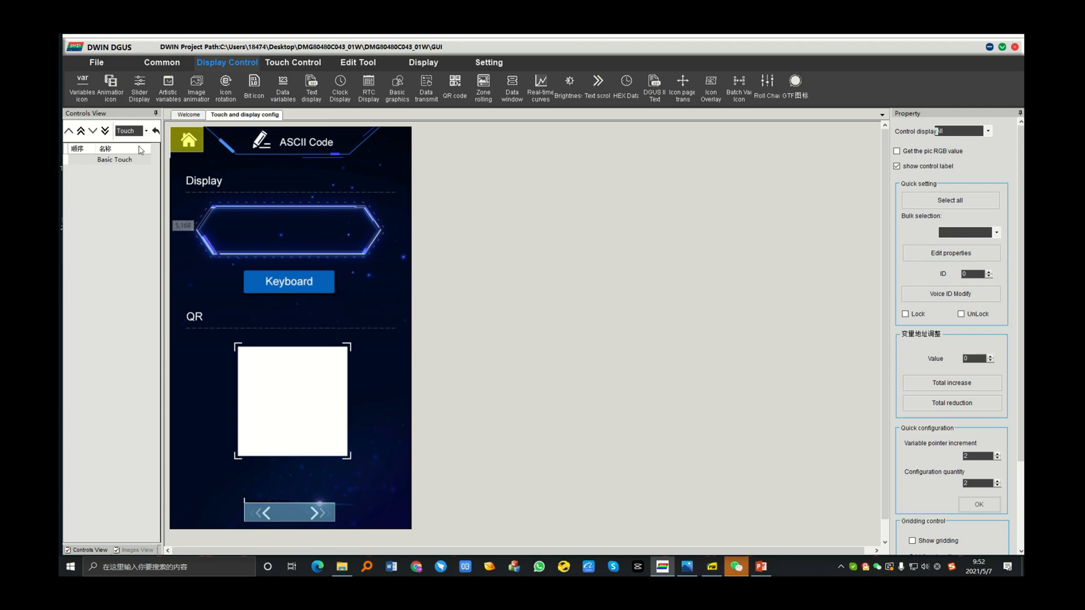
Add a Text display control drawn inside the Display frame of the ASCII Code page.
click(137, 550)
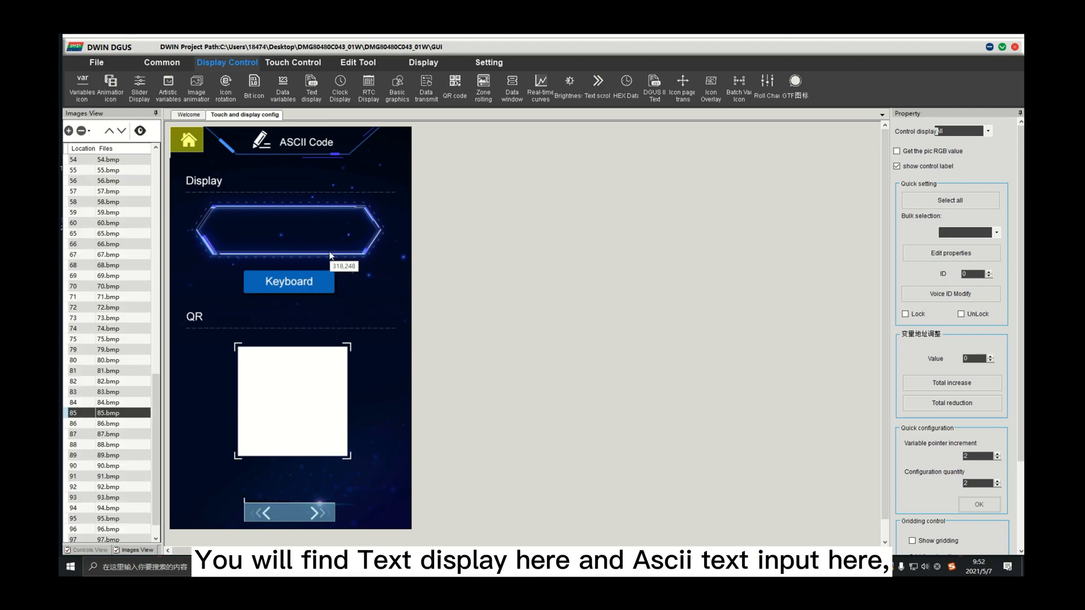
mouse_move(235, 71)
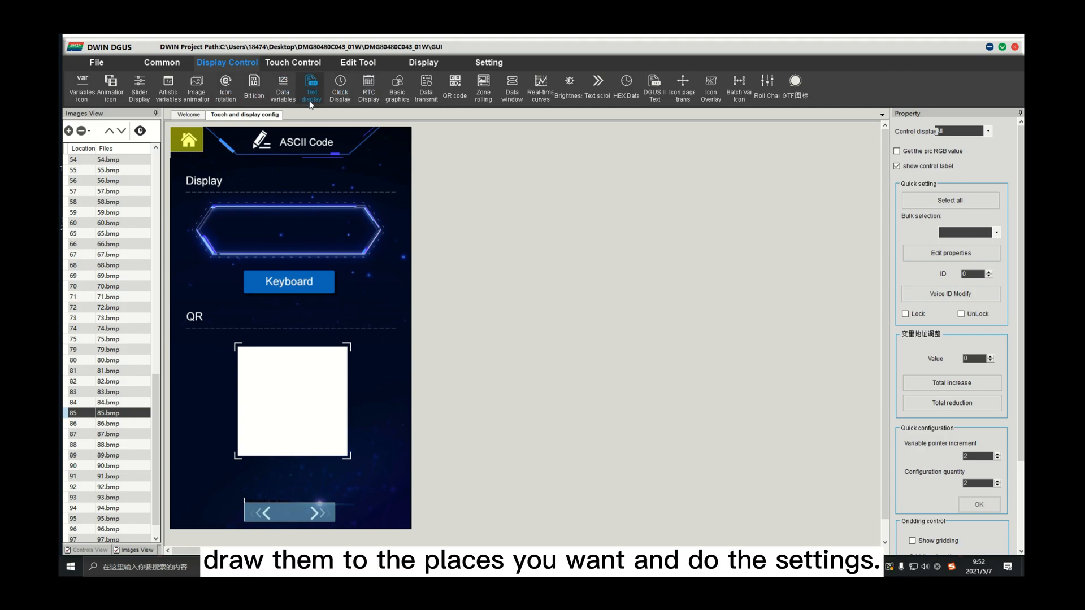
drag(217, 206, 359, 252)
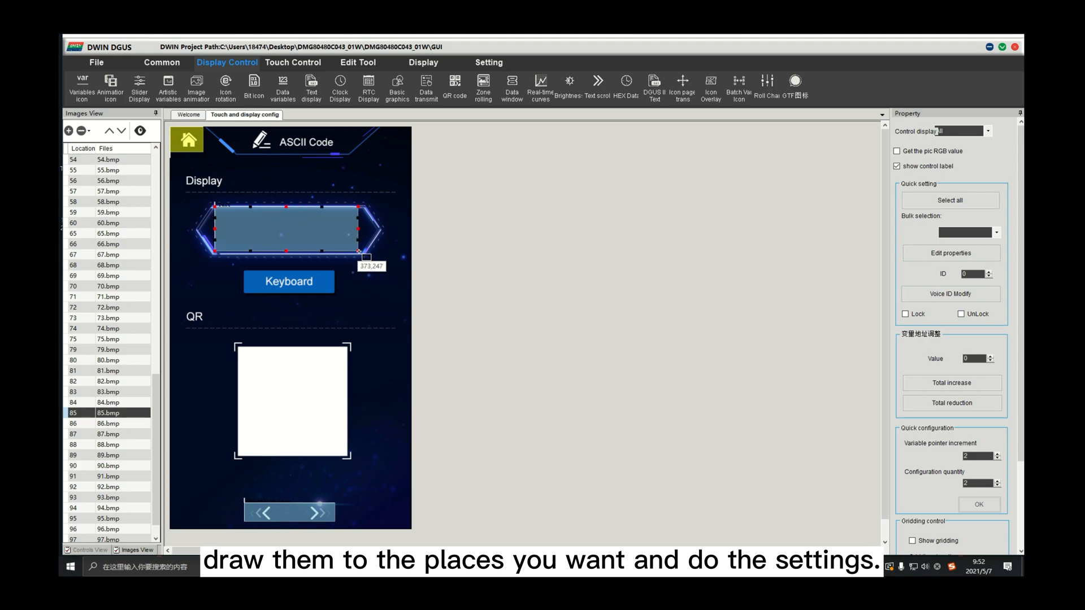
click(292, 63)
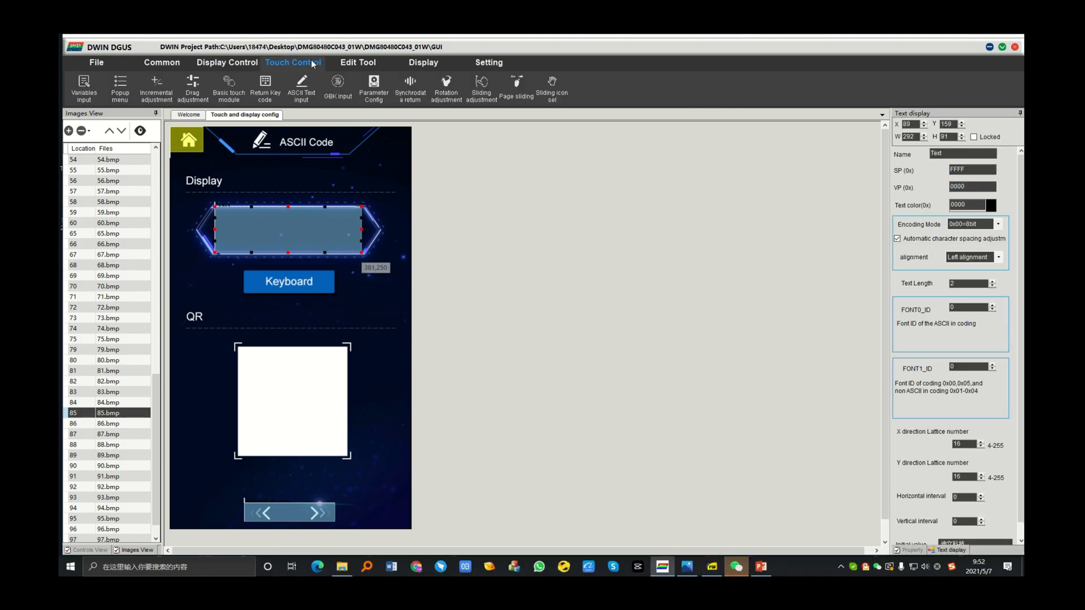
mouse_move(301, 88)
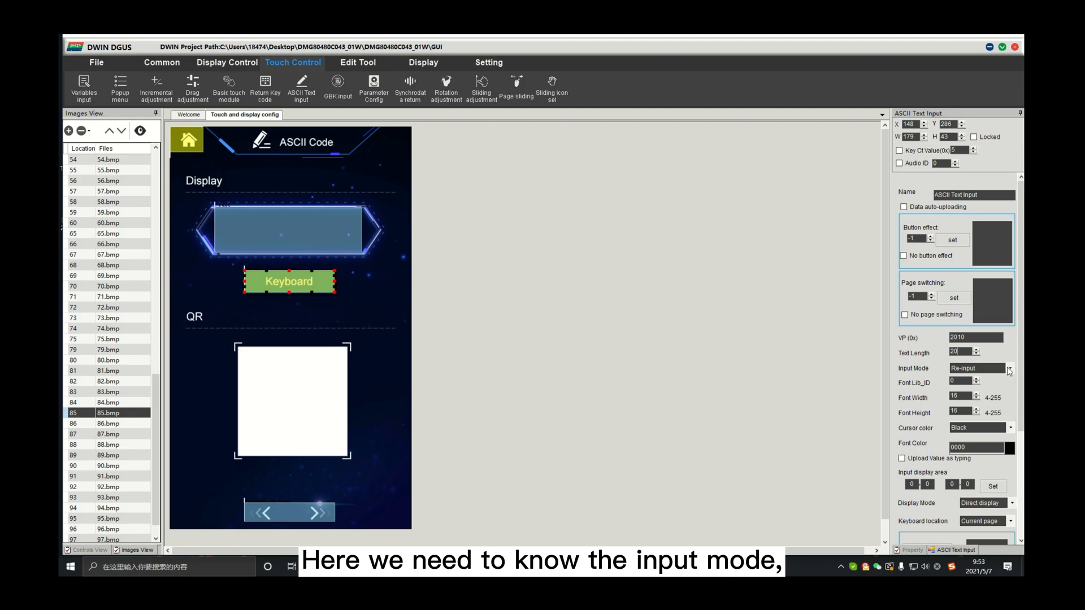
Set the ASCII text input to Edit Text mode with its keyboard on Other pages.
click(975, 368)
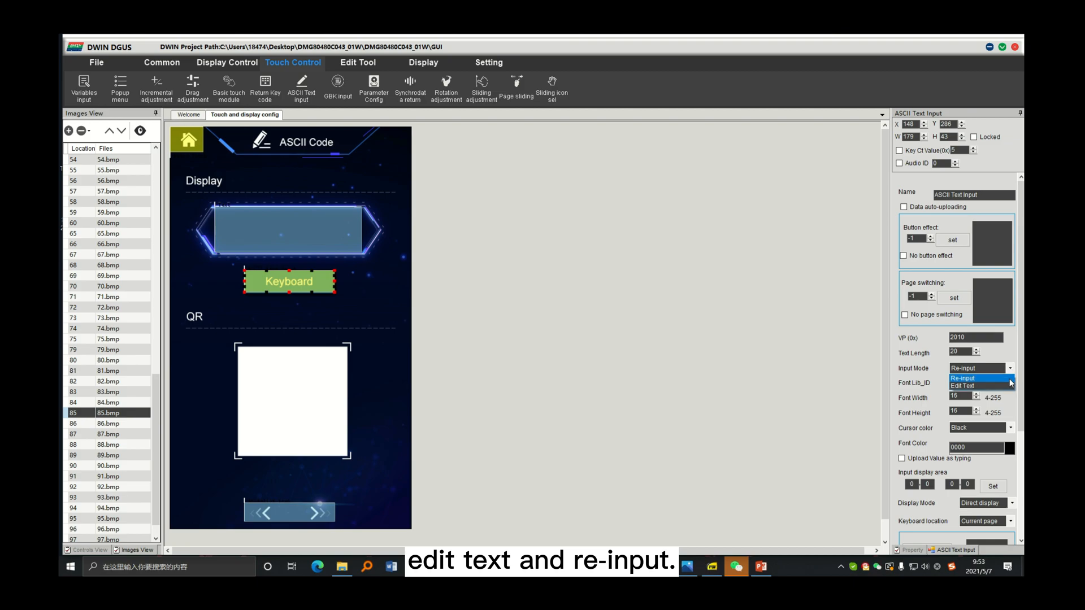
click(962, 386)
text(32)
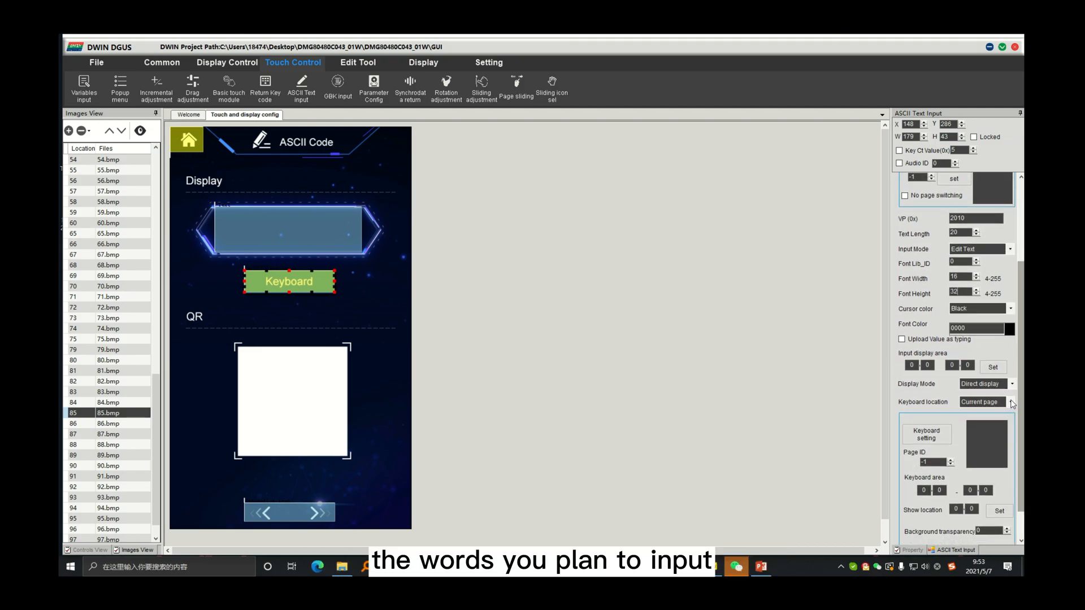
click(982, 402)
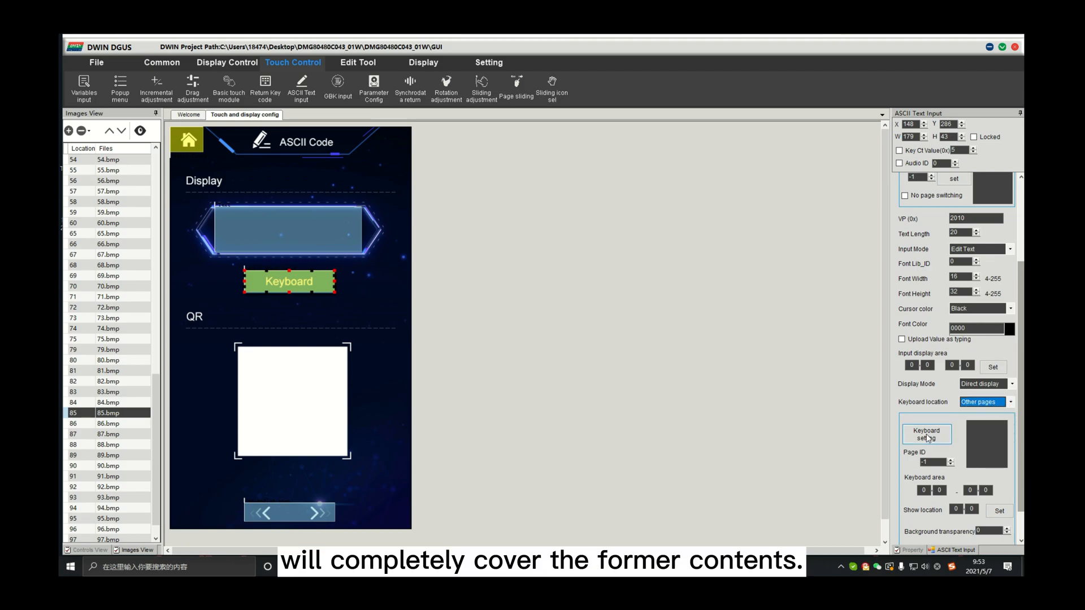
click(925, 434)
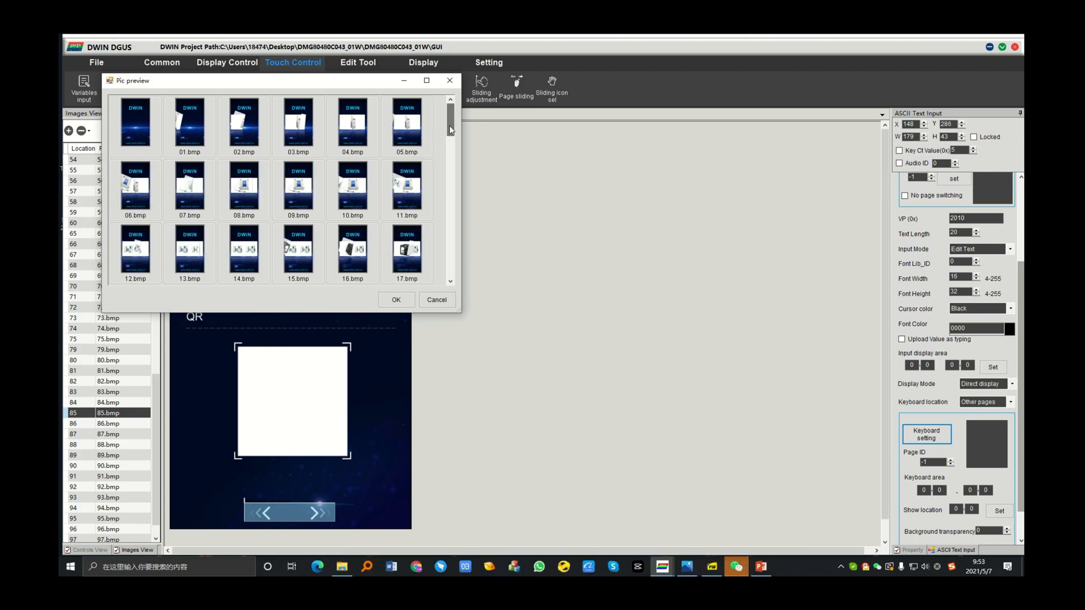
Pick 86.bmp as the keyboard page and mark its keyboard area 0,398–480,800.
scroll(down, 3)
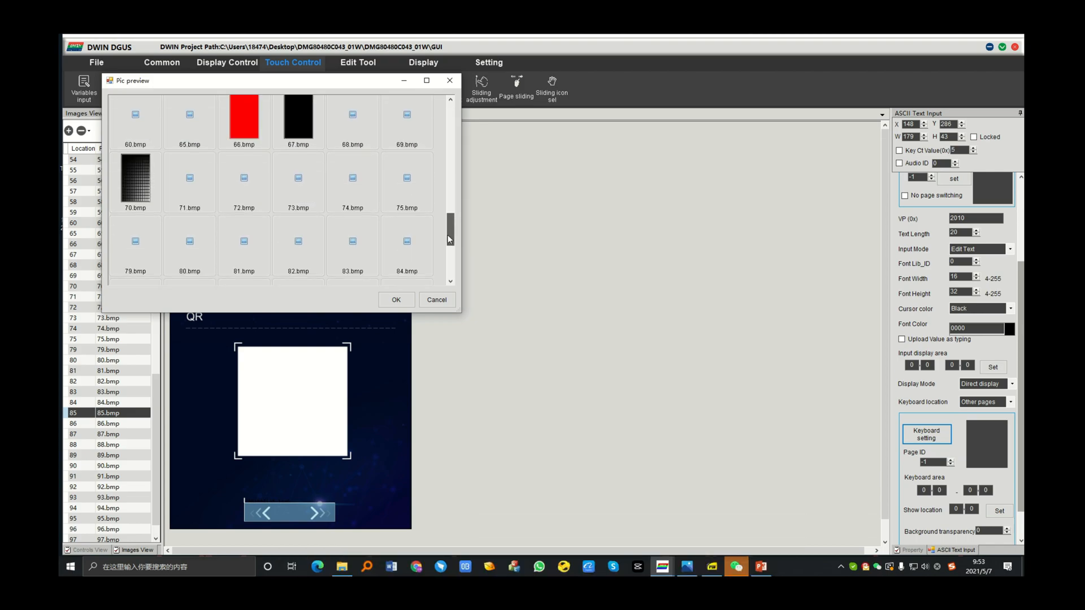
scroll(down, 3)
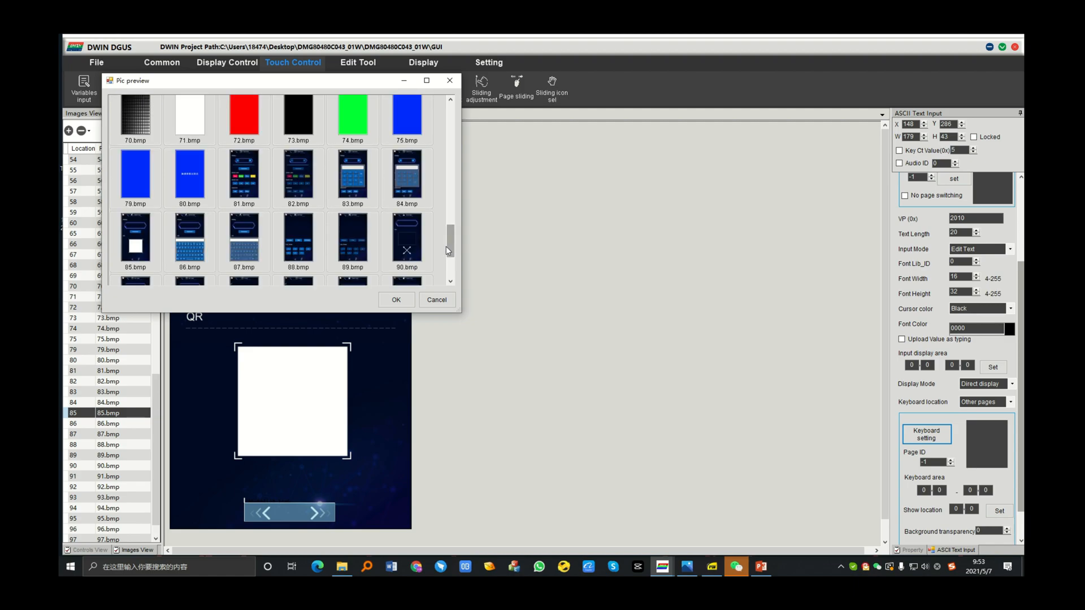
click(189, 238)
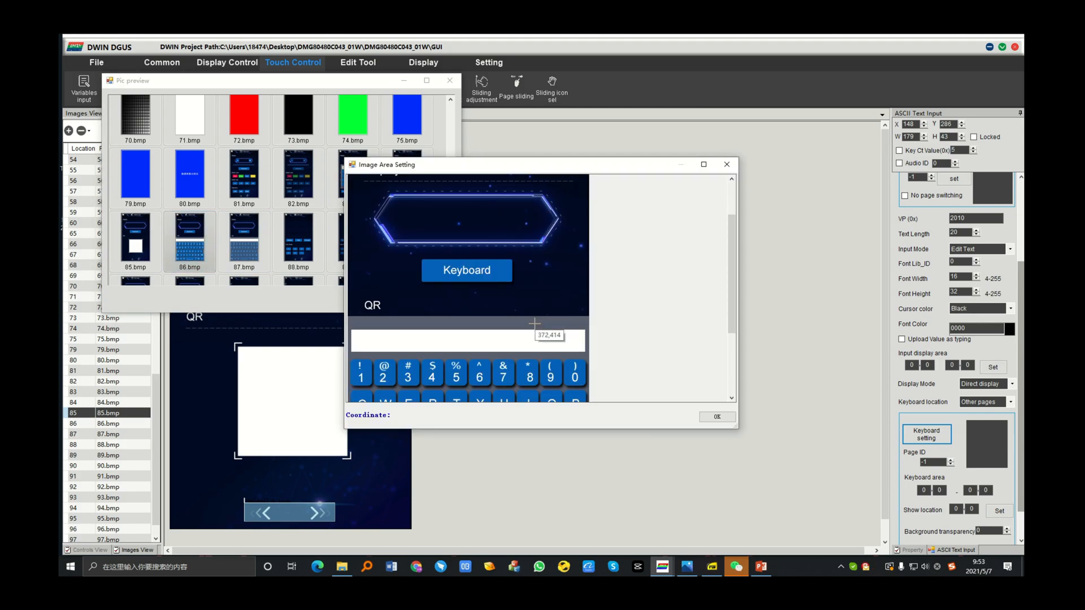
click(703, 164)
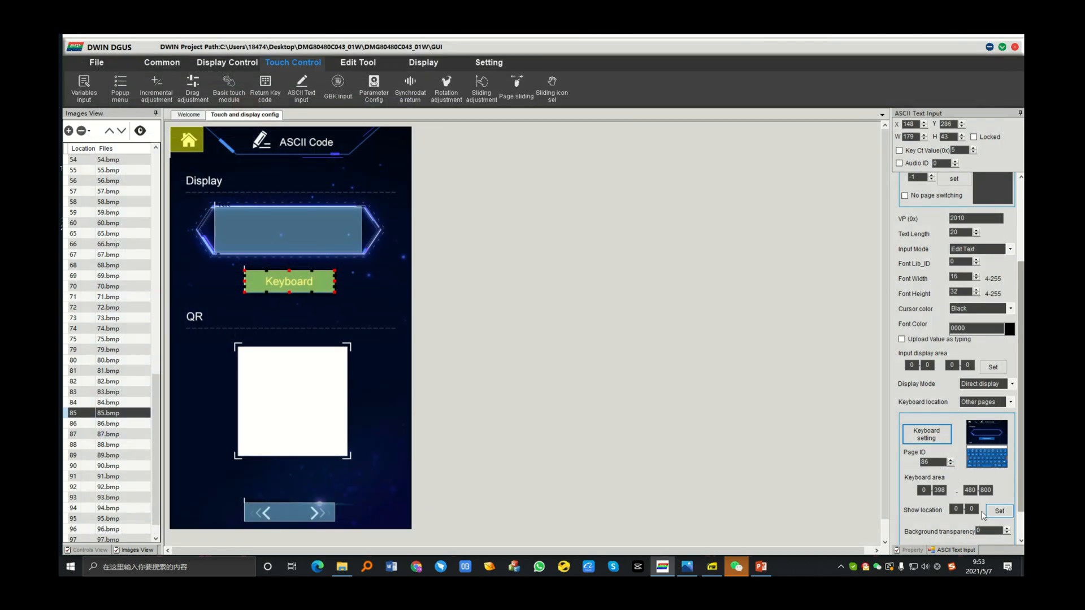
click(998, 511)
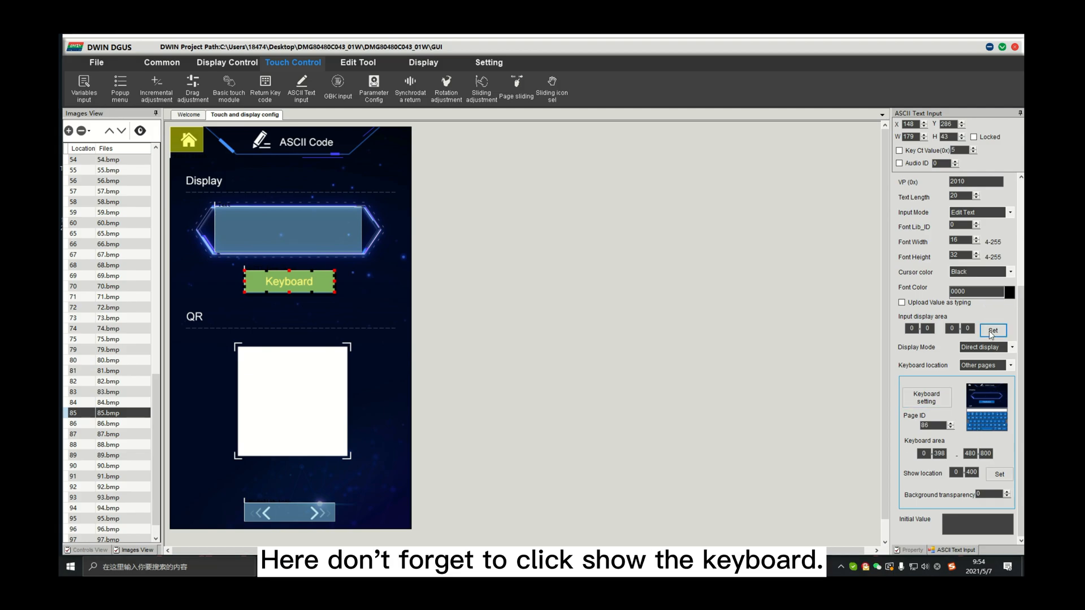
Define the input display area over the white entry bar (8,427–469,470).
click(994, 330)
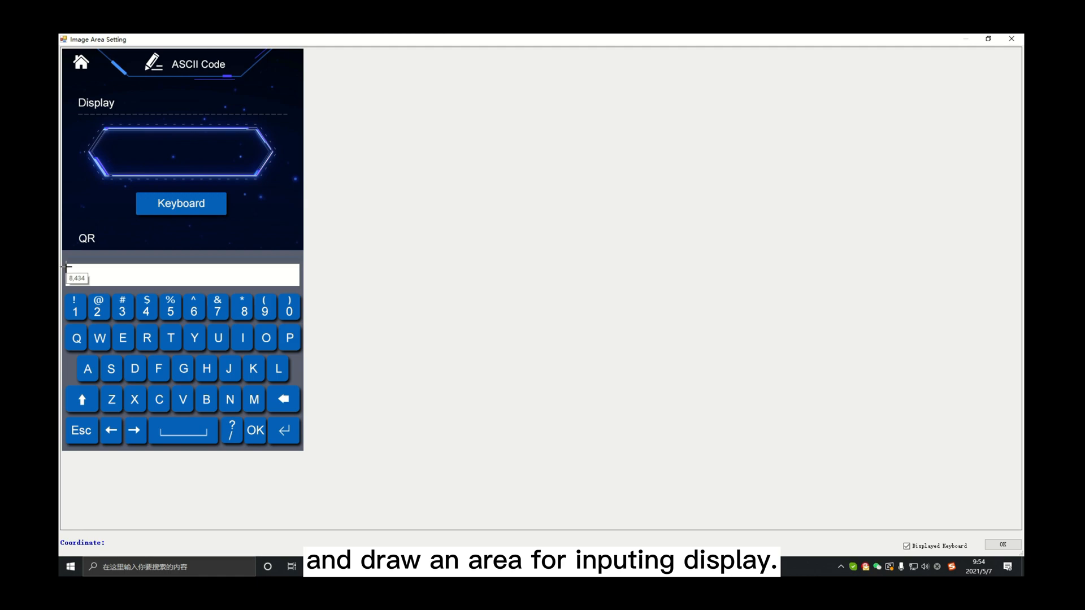
drag(64, 266, 247, 278)
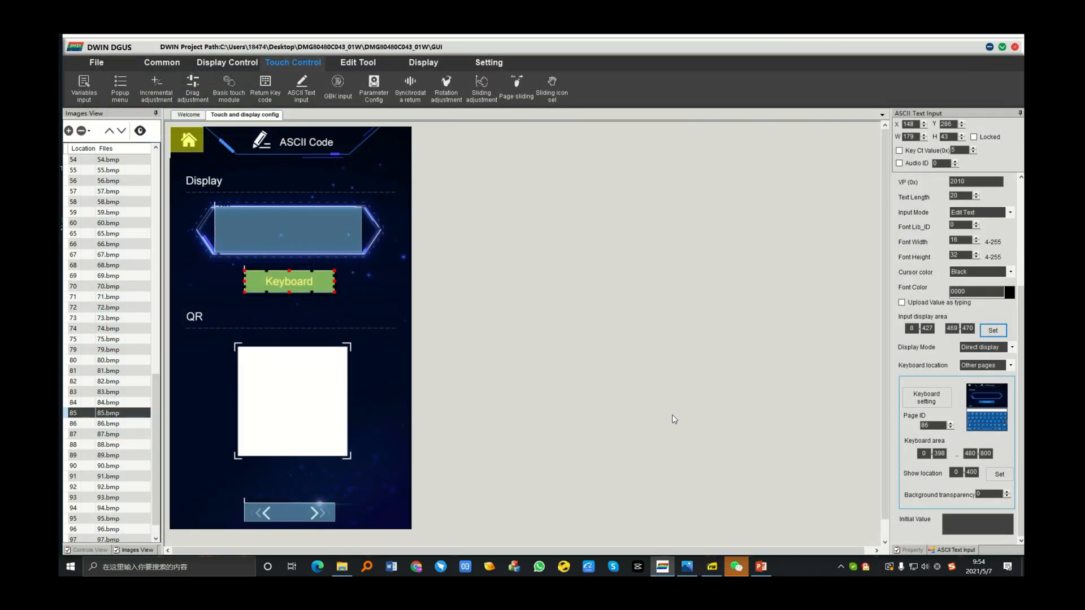
mouse_move(366, 356)
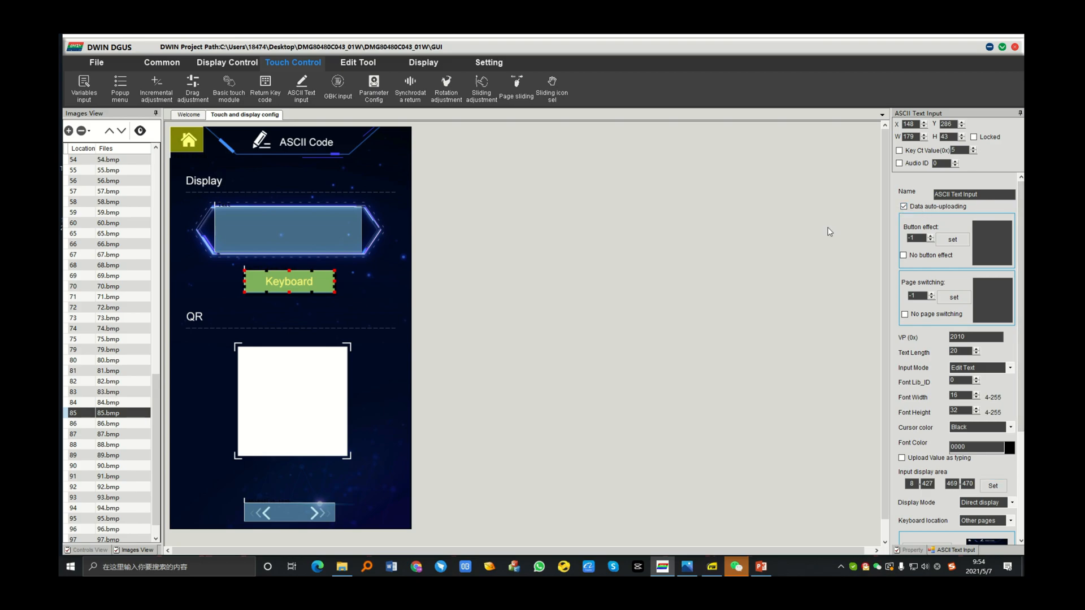
Give the text display VP 2010, no automatic spacing, and initial value 'DWIN'.
click(289, 231)
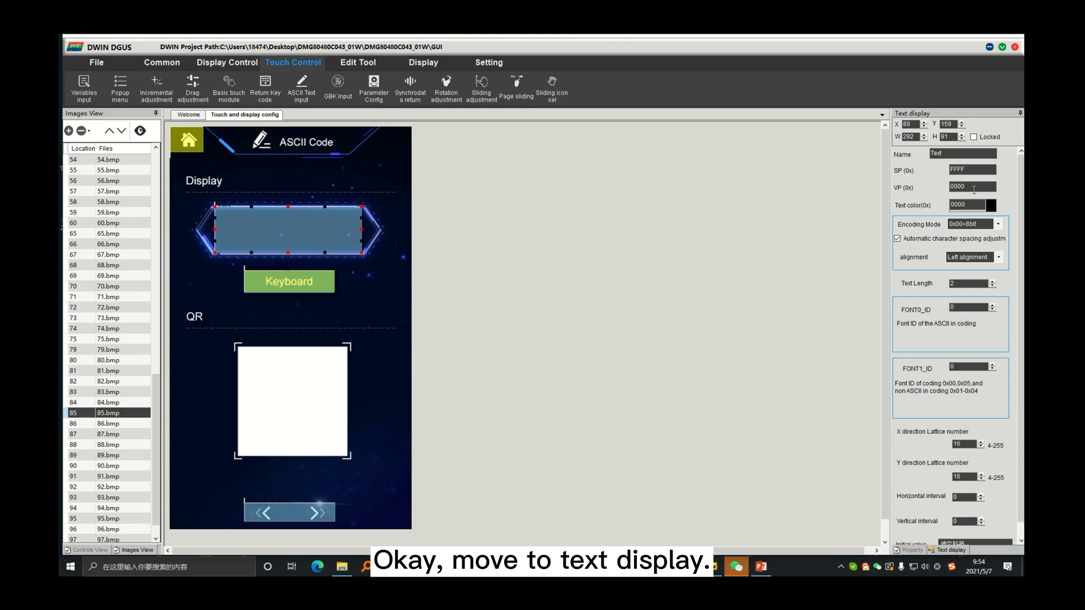
text(2010)
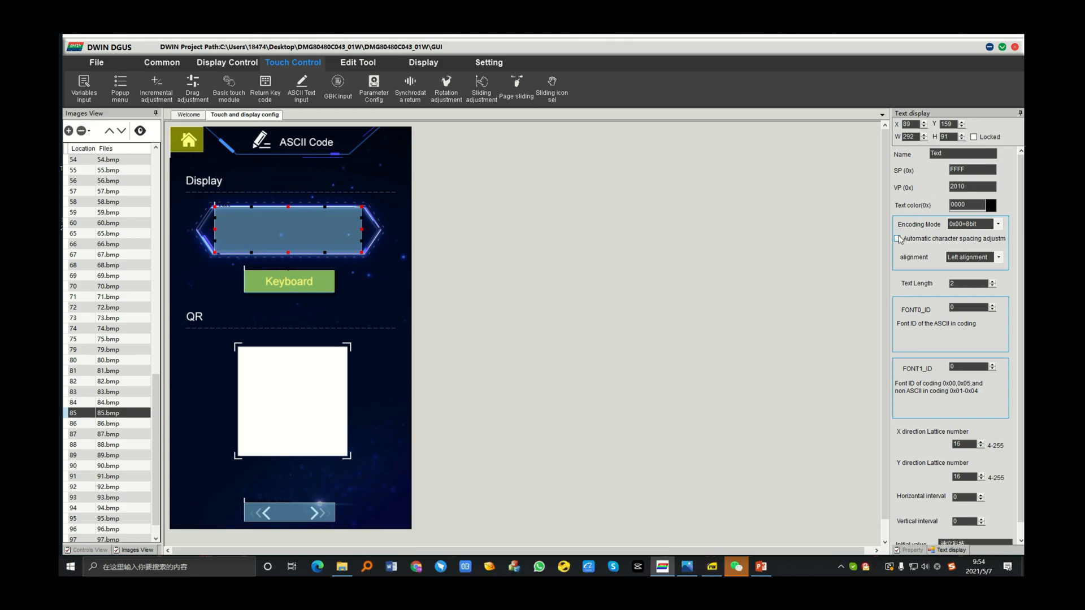
click(972, 224)
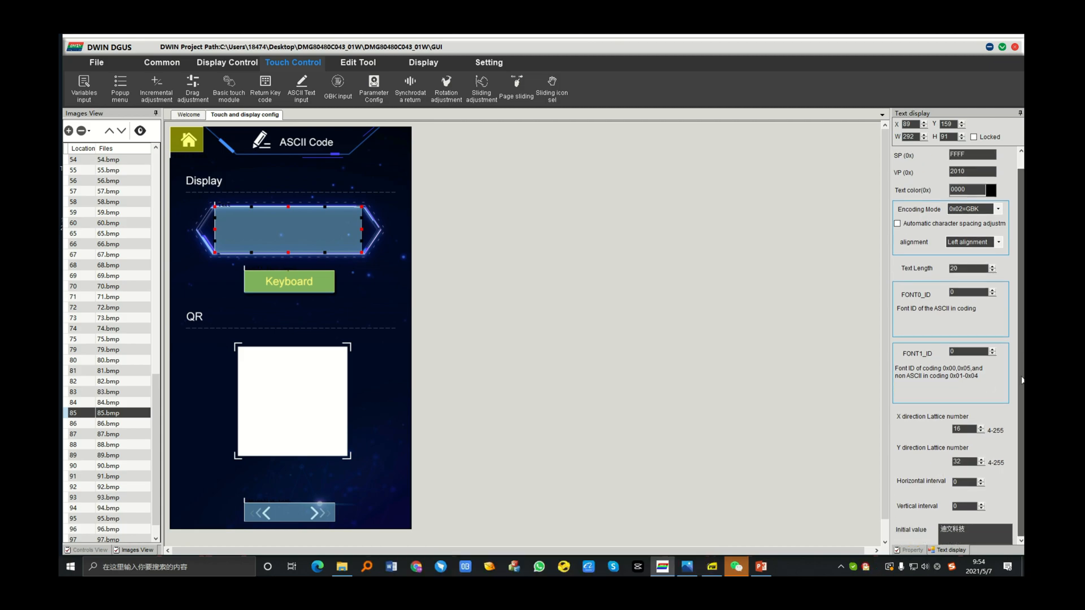
click(976, 529)
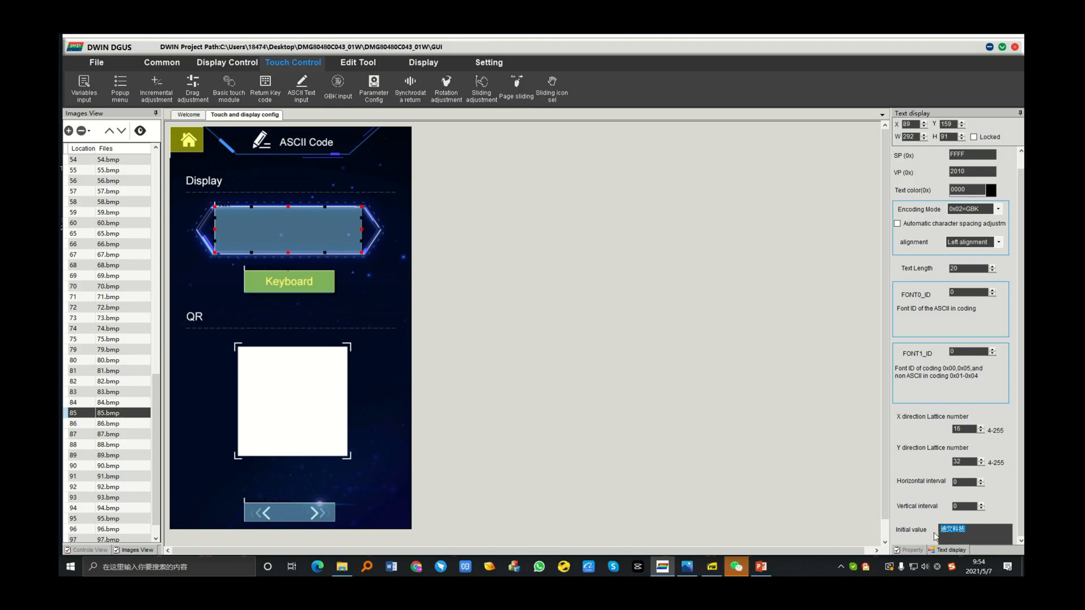
text(DWIN)
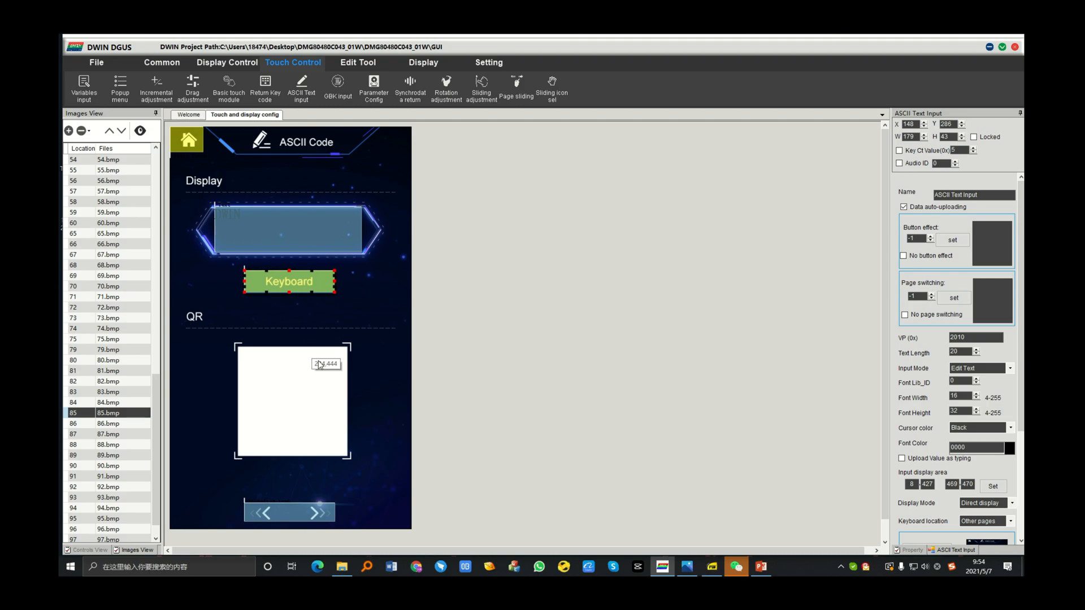
Draw a QR code control in the QR frame and set its VP to 2010.
click(227, 63)
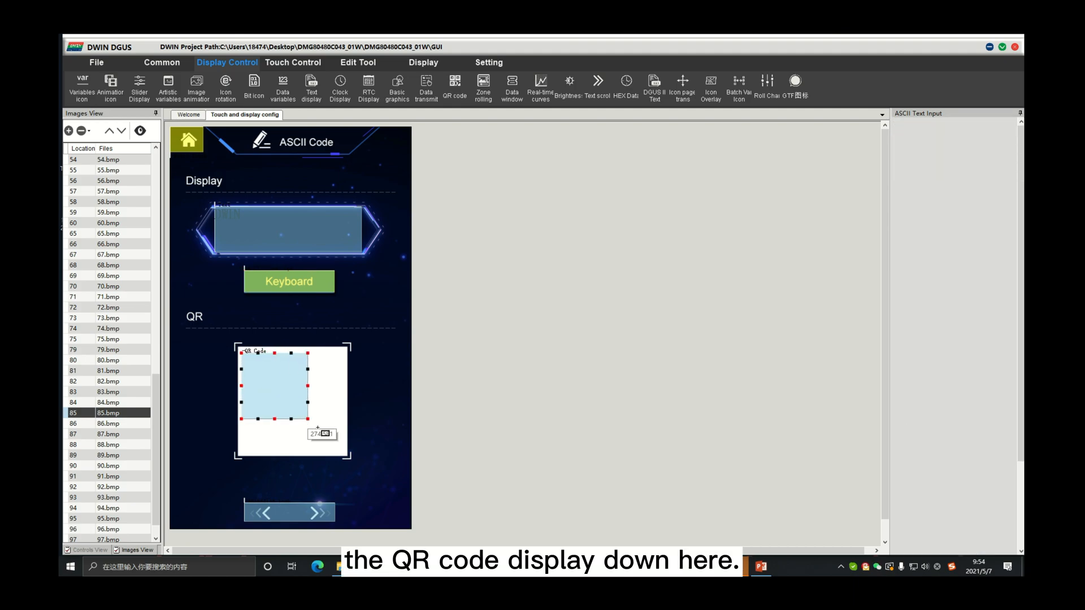
drag(319, 427, 346, 456)
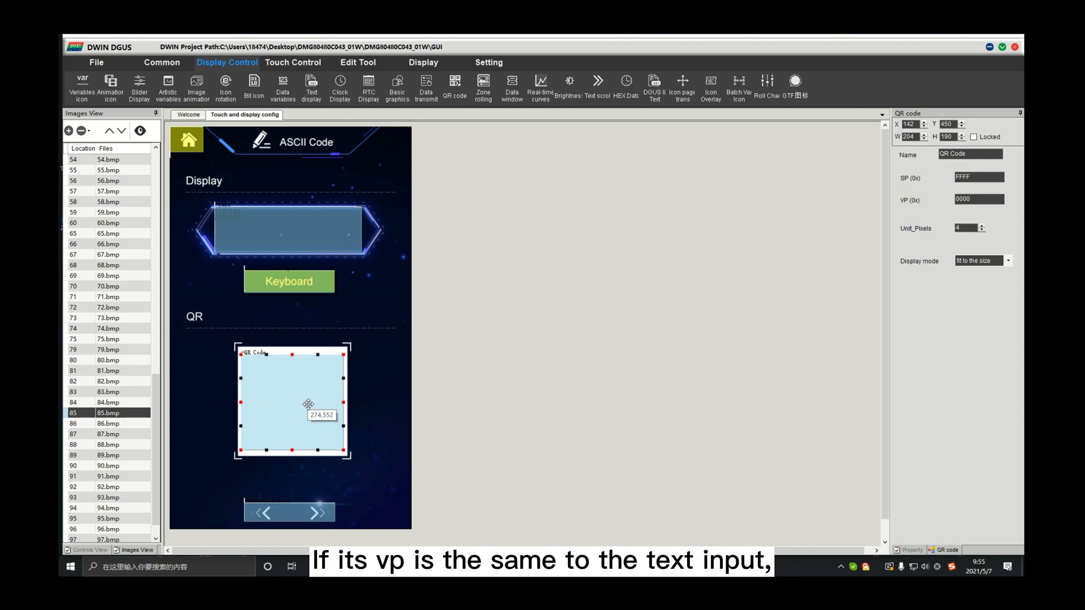
click(978, 199)
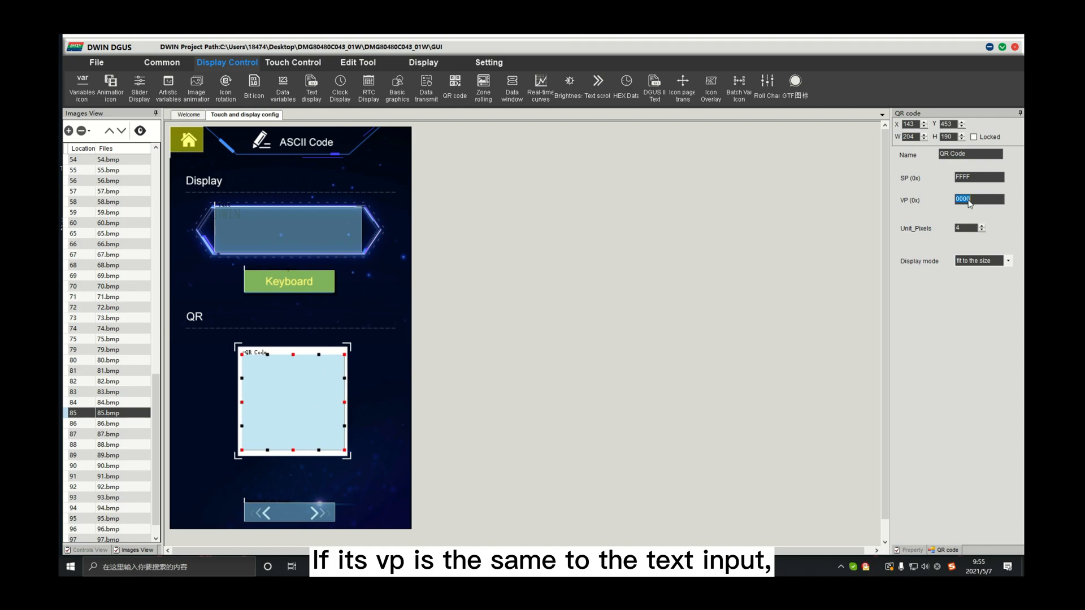
text(2)
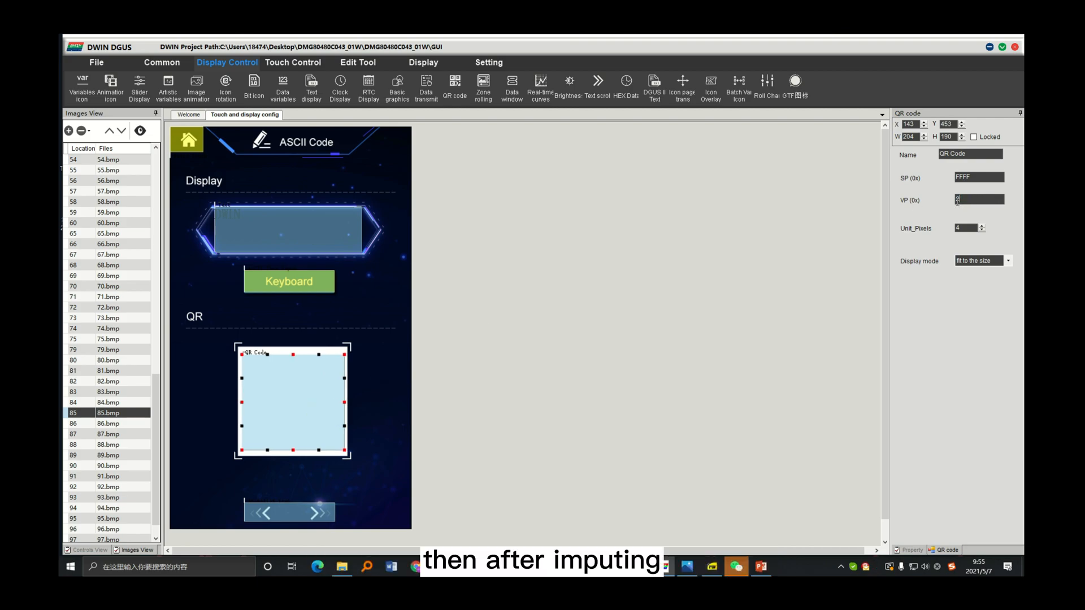
text(2010)
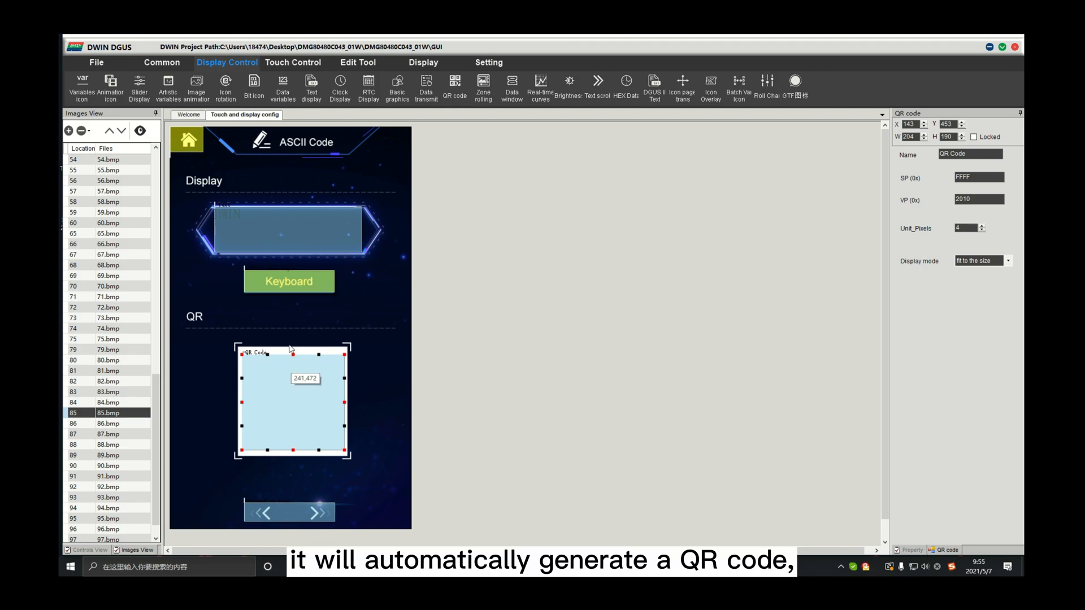
click(290, 232)
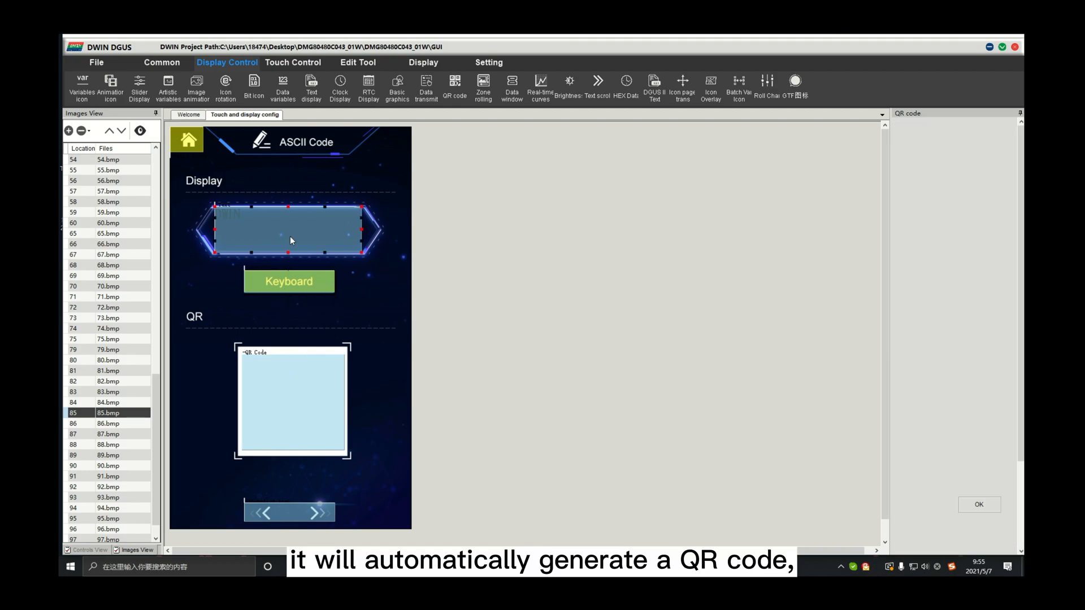
click(291, 401)
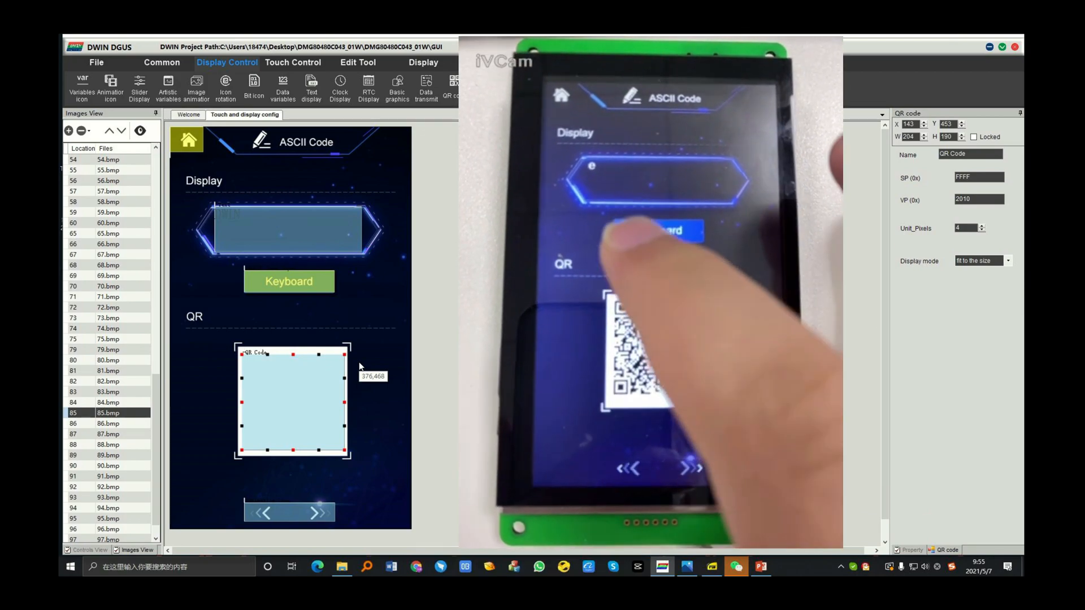
click(672, 230)
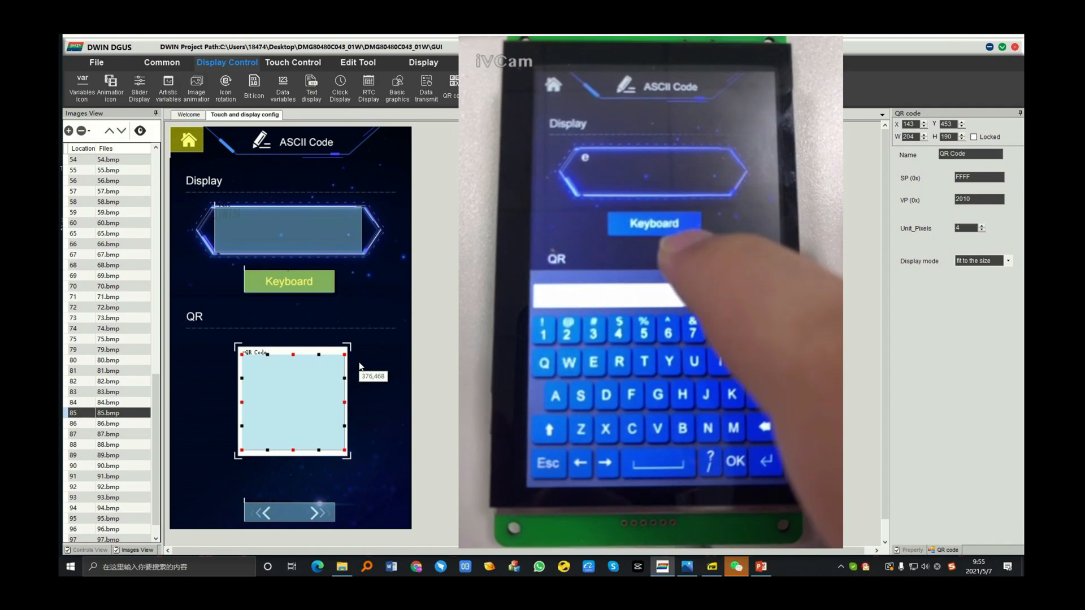